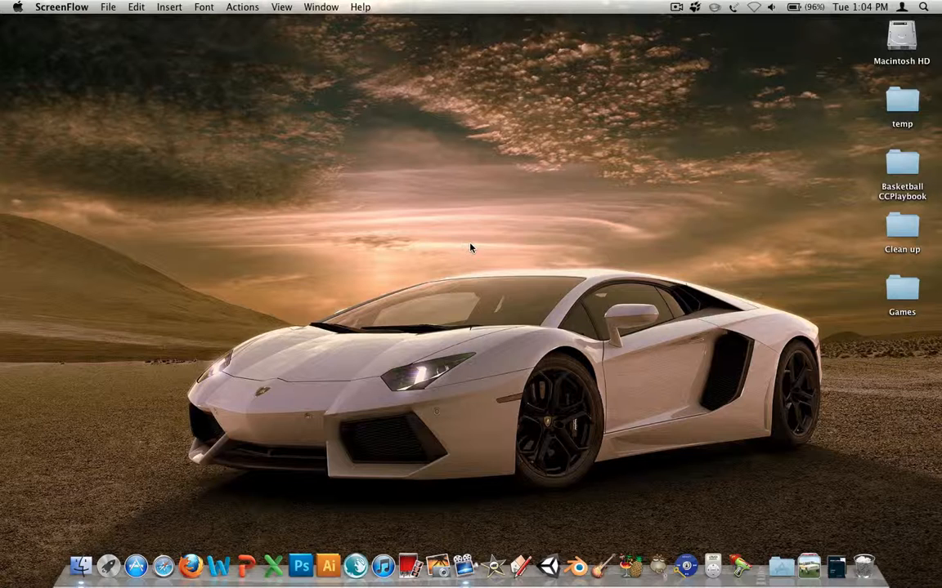
mouse_move(708, 235)
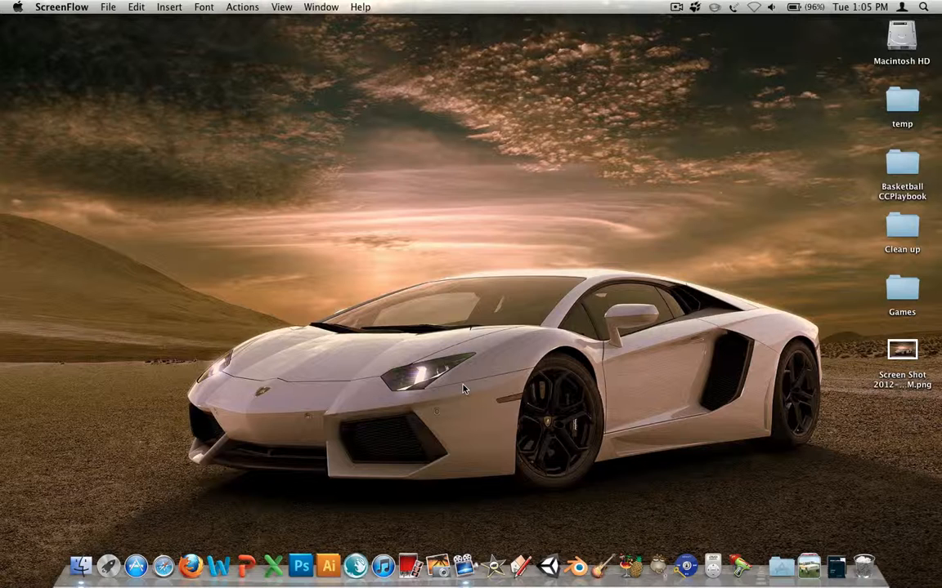
Step: Preview the old screenshot, then preview the newer 1.05.25 PM screenshot and close it
click(902, 350)
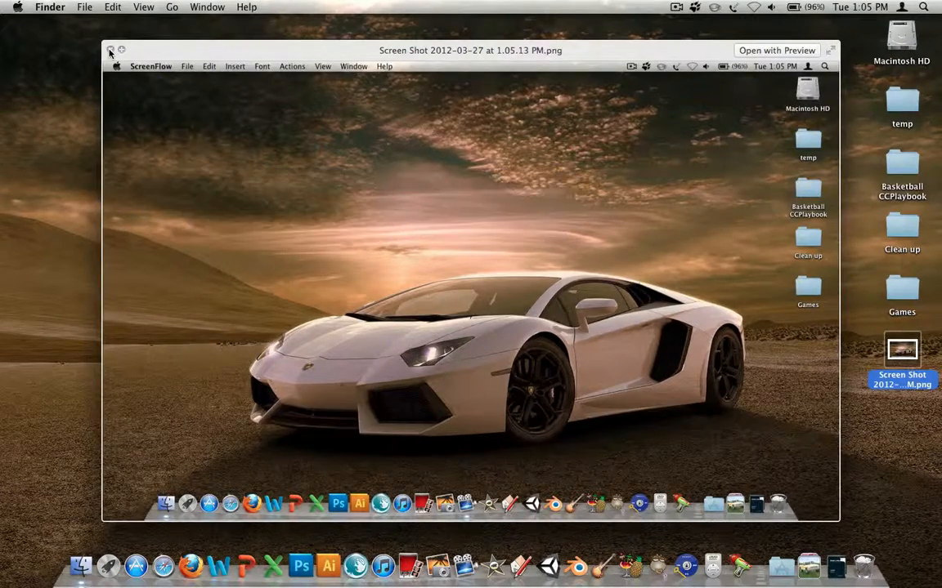
click(109, 50)
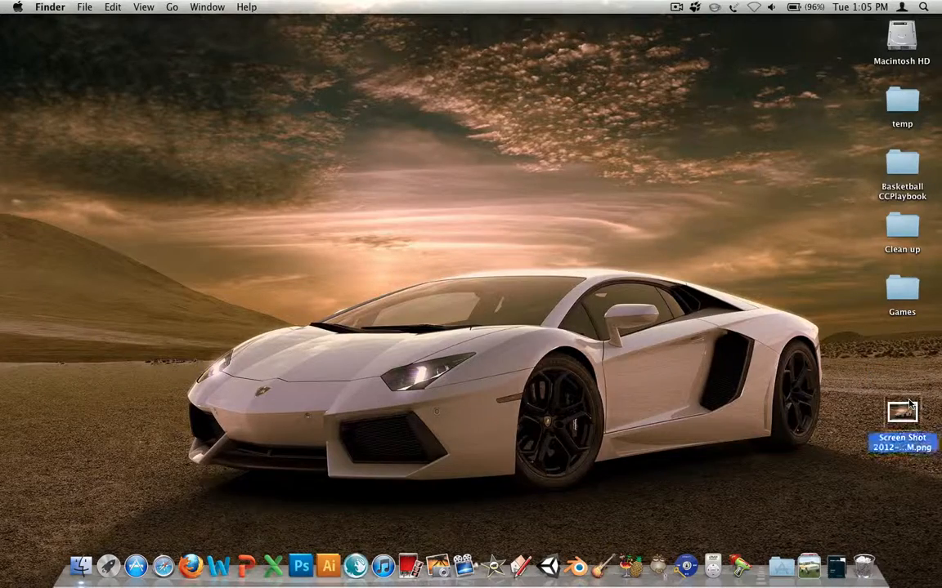
double_click(901, 413)
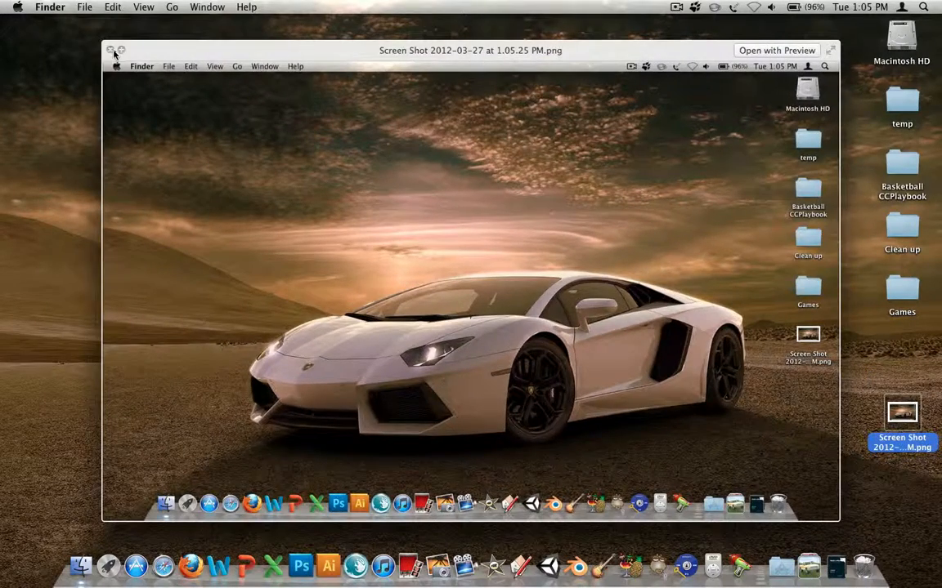
click(111, 49)
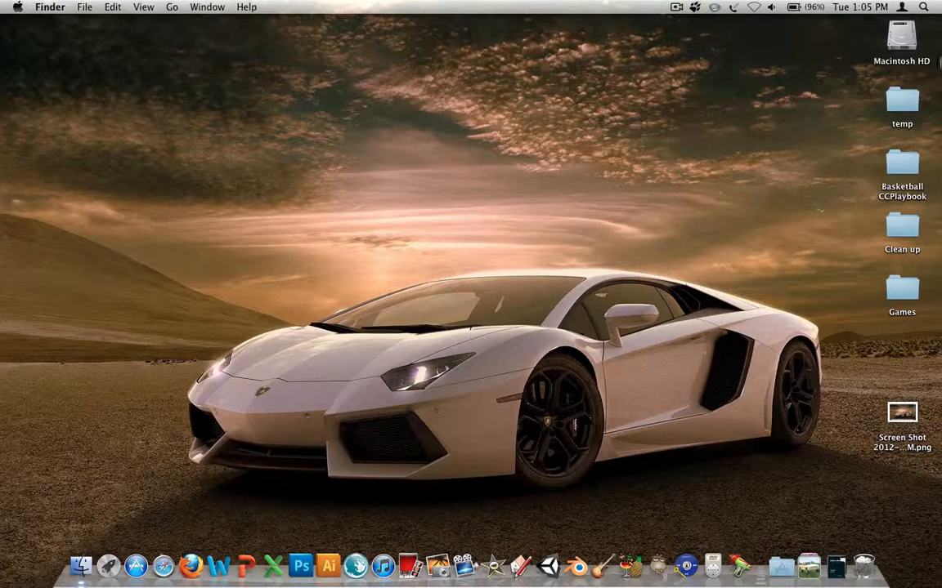
Step: Create a DESKTOP FILES folder in Macintosh HD > Documents holding all desktop items
double_click(902, 37)
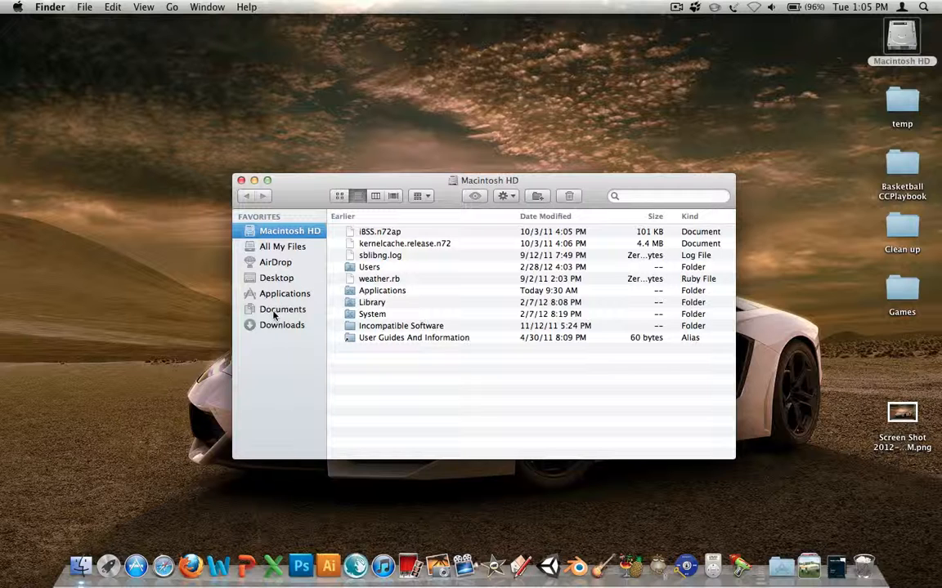
click(282, 309)
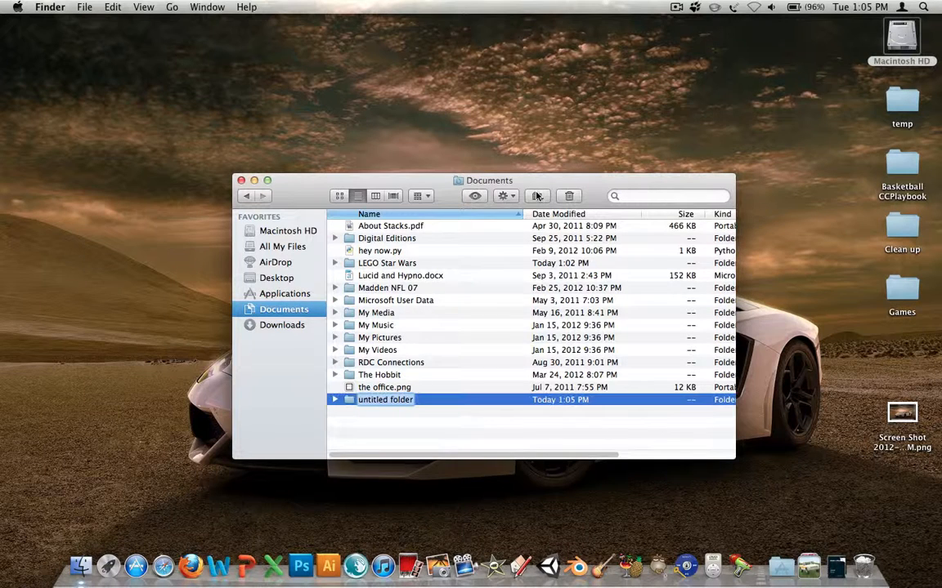
text(DESKTOP FILES)
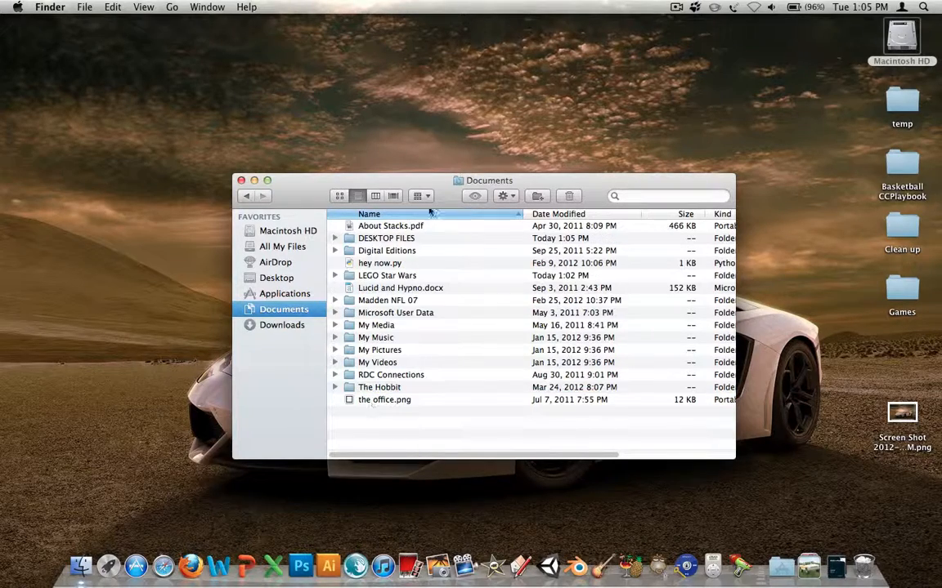
double_click(386, 237)
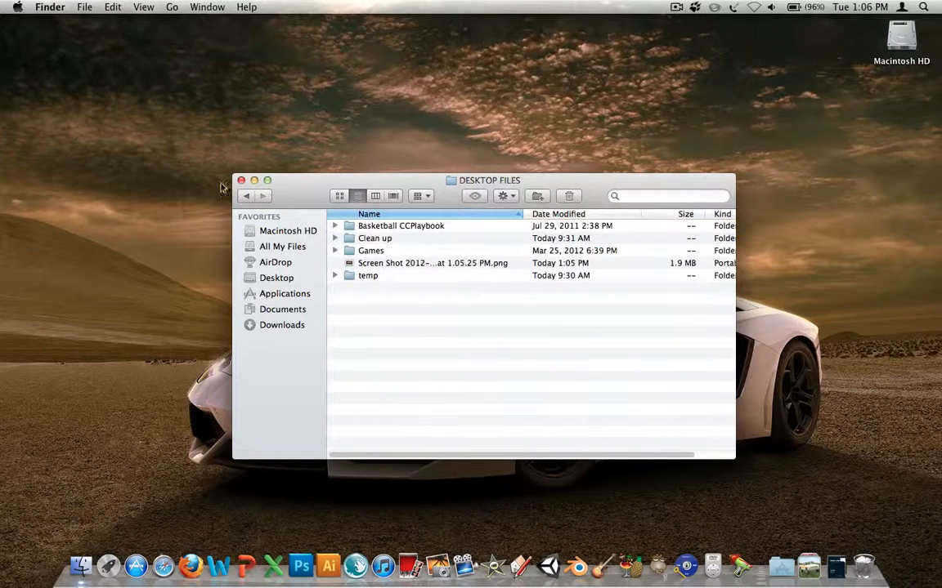
click(241, 181)
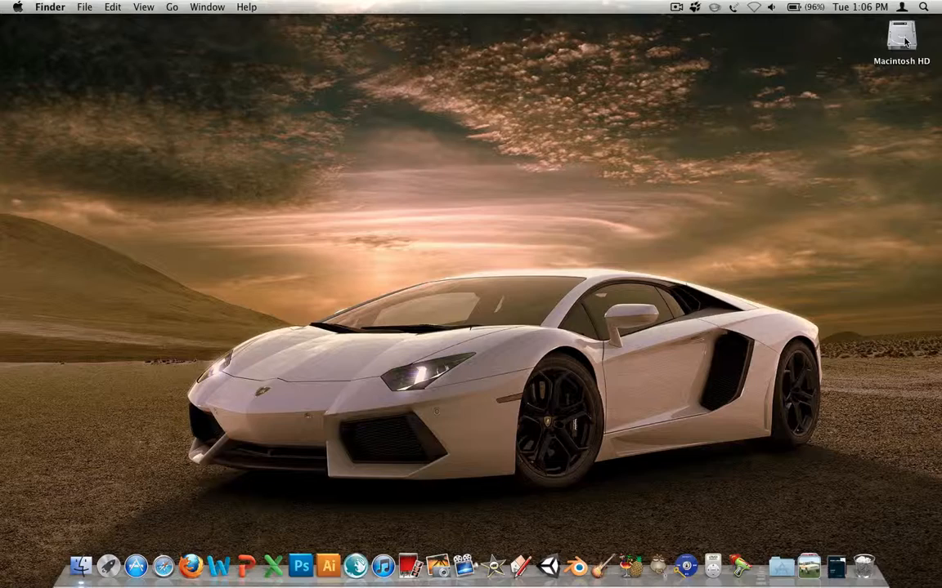
Step: Uncheck Hard disks in Finder Preferences' General tab so Macintosh HD disappears
click(171, 7)
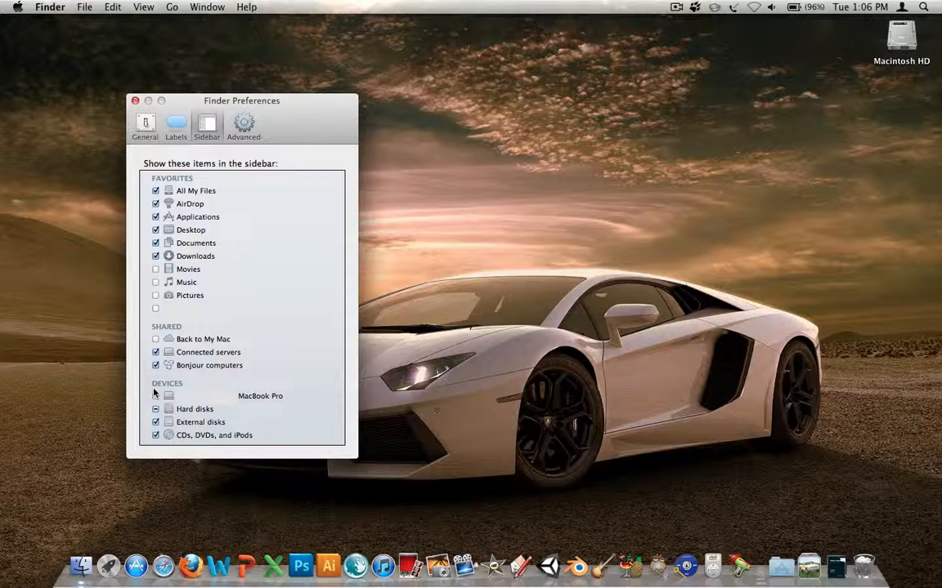
click(144, 126)
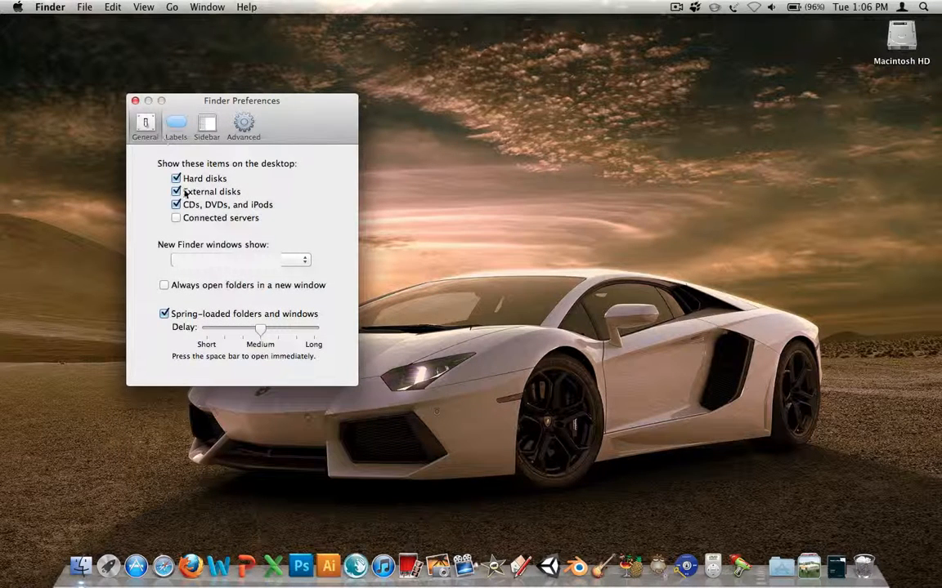
click(176, 178)
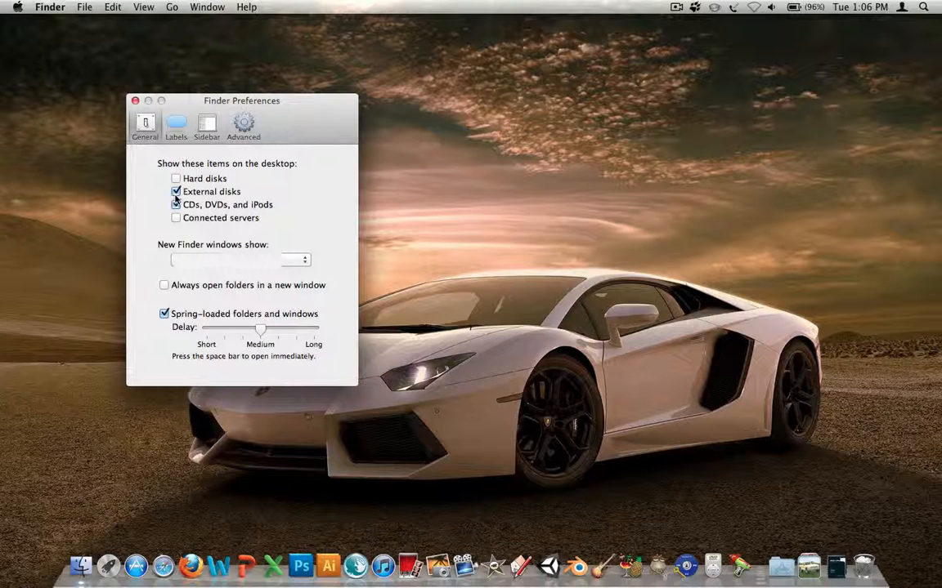
click(176, 205)
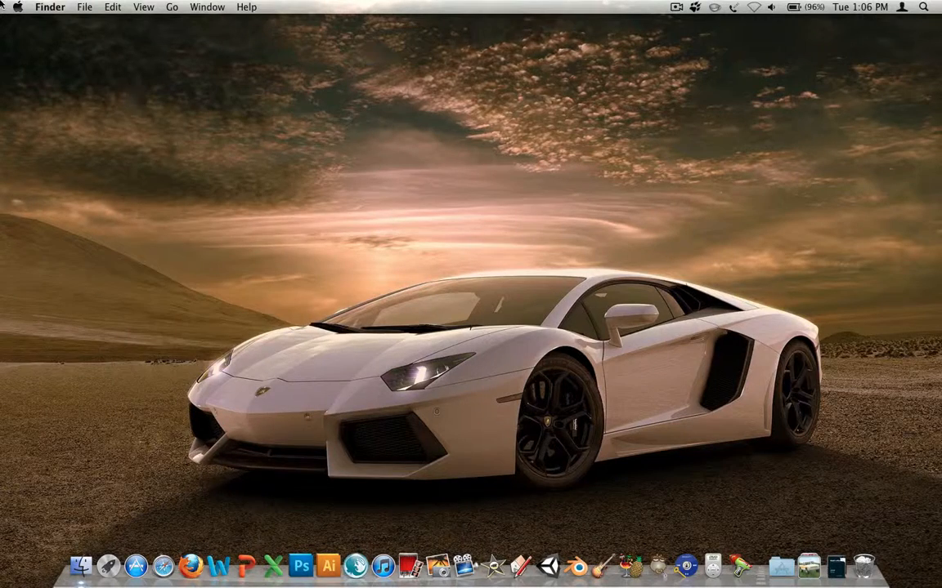
Step: Add Documents > DESKTOP FILES as a picture source and set the 1.05.25 PM screenshot as wallpaper
click(17, 7)
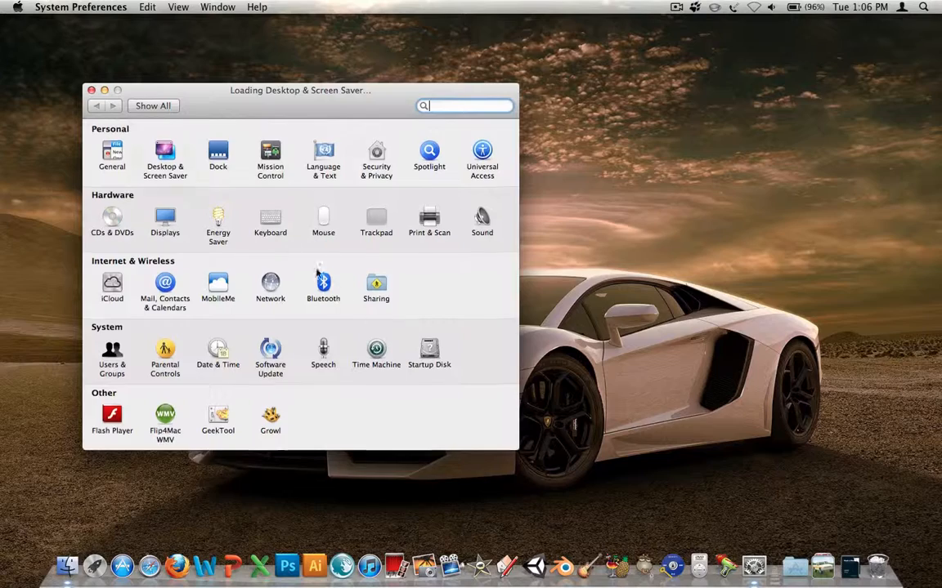
click(164, 156)
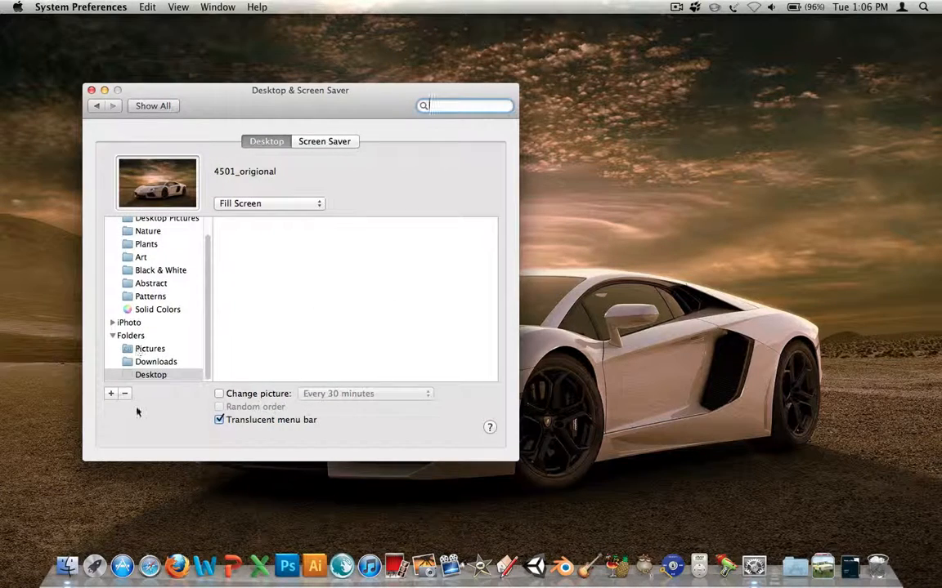
click(110, 393)
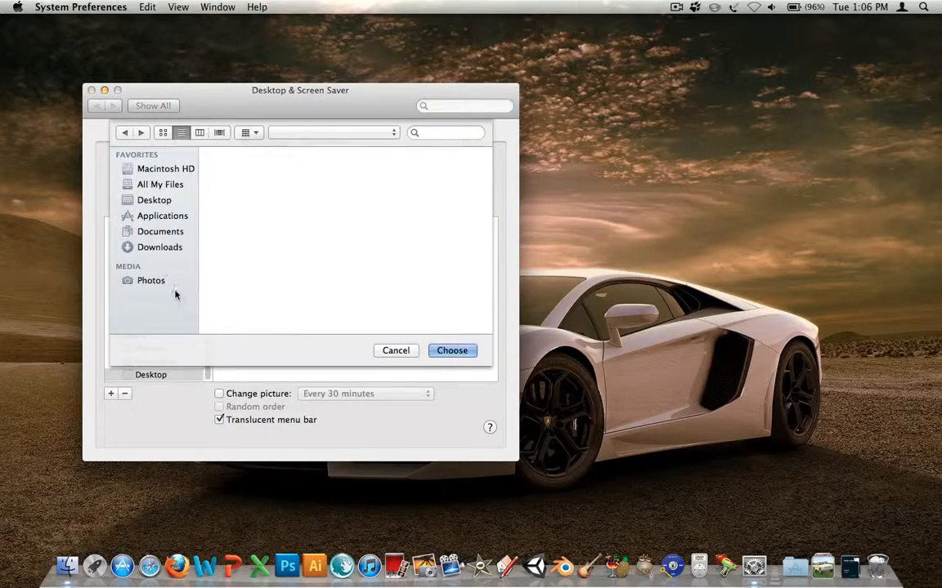
click(160, 232)
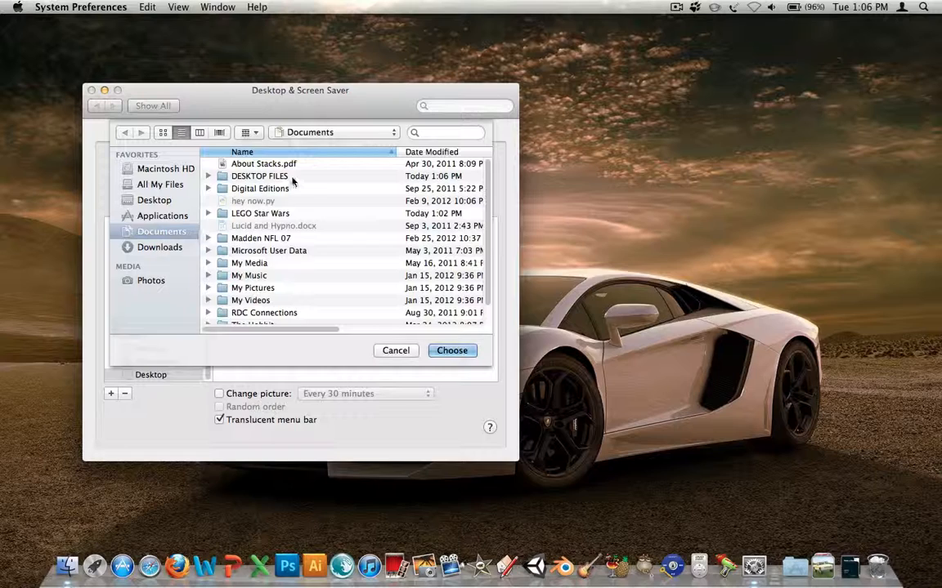
double_click(260, 176)
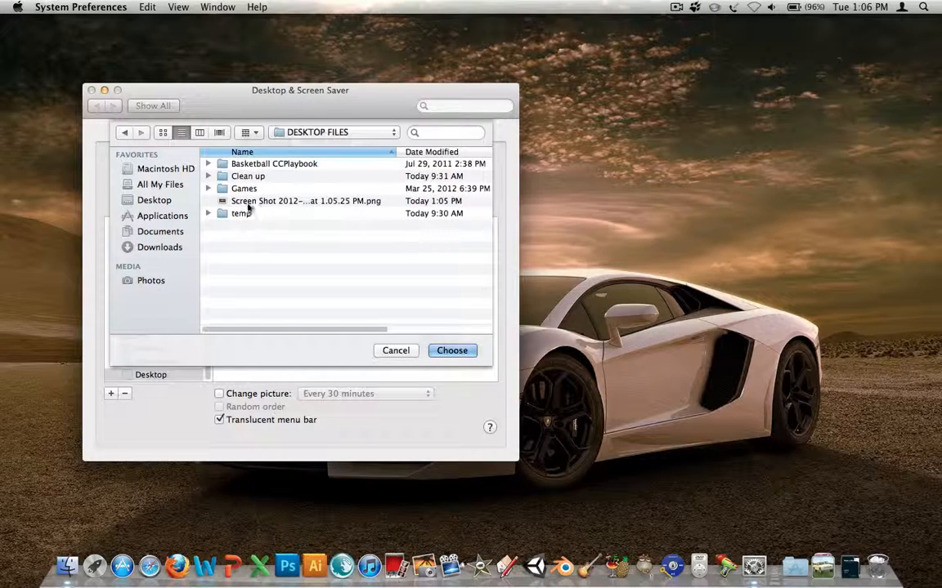
click(452, 350)
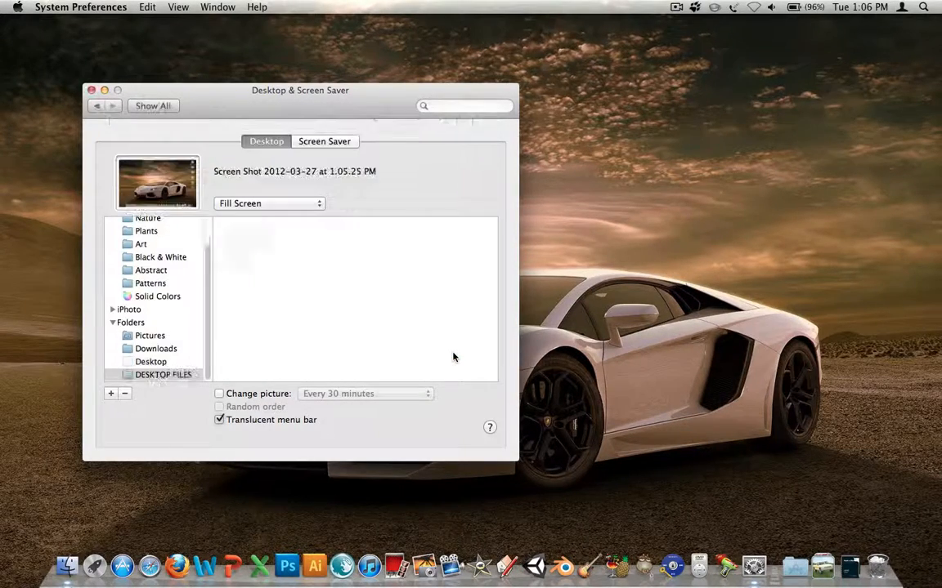
click(163, 374)
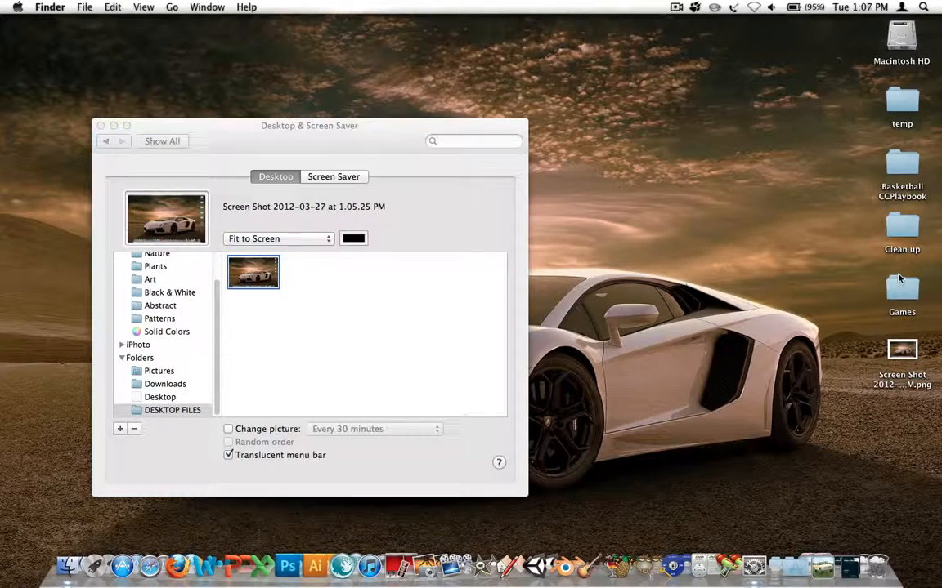
click(101, 125)
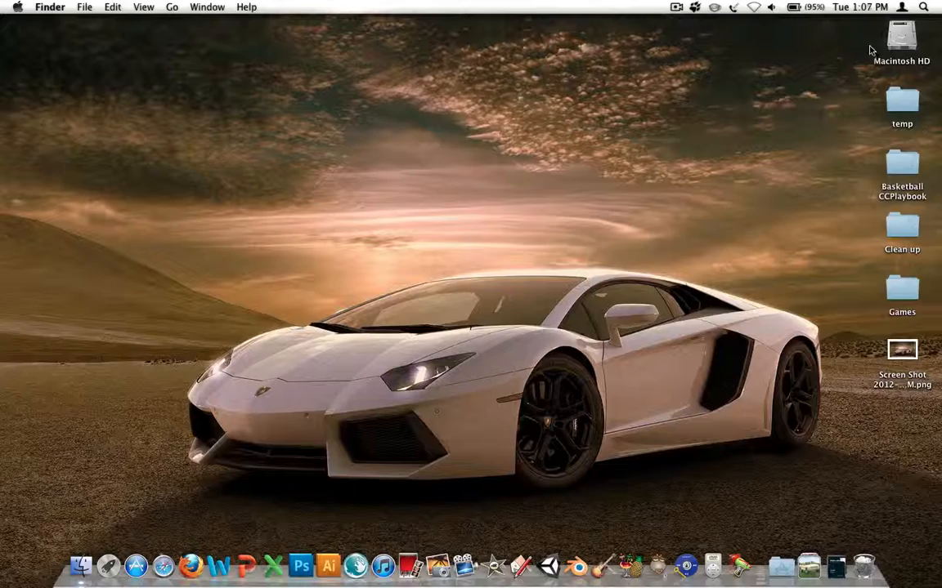
mouse_move(740, 565)
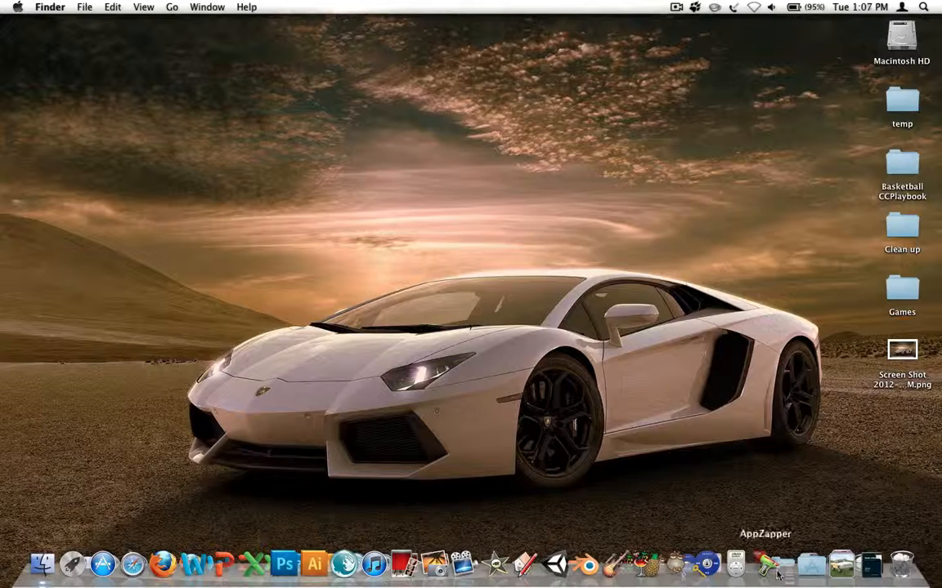
Step: Turn Dock hiding on from the Dock's context menu and reopen it to confirm
right_click(767, 562)
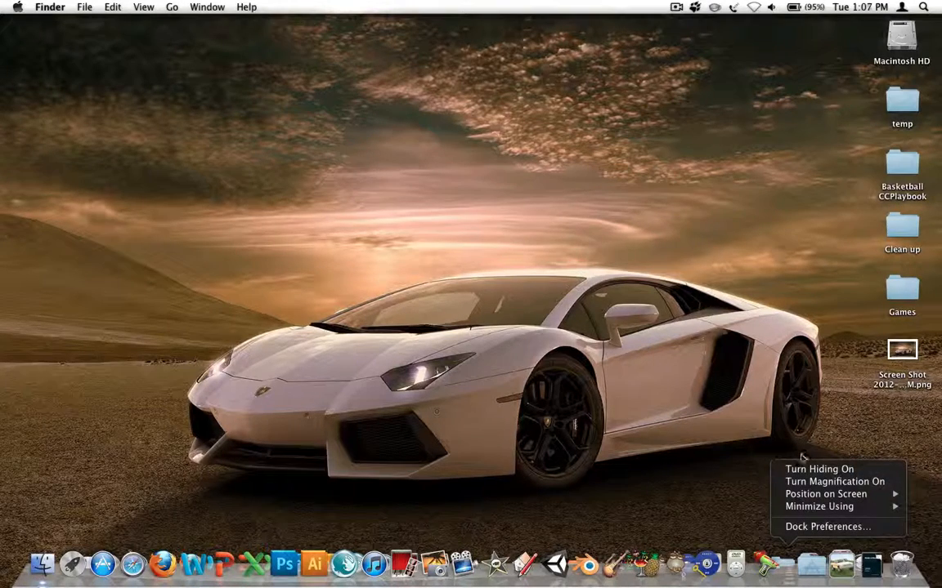
click(834, 482)
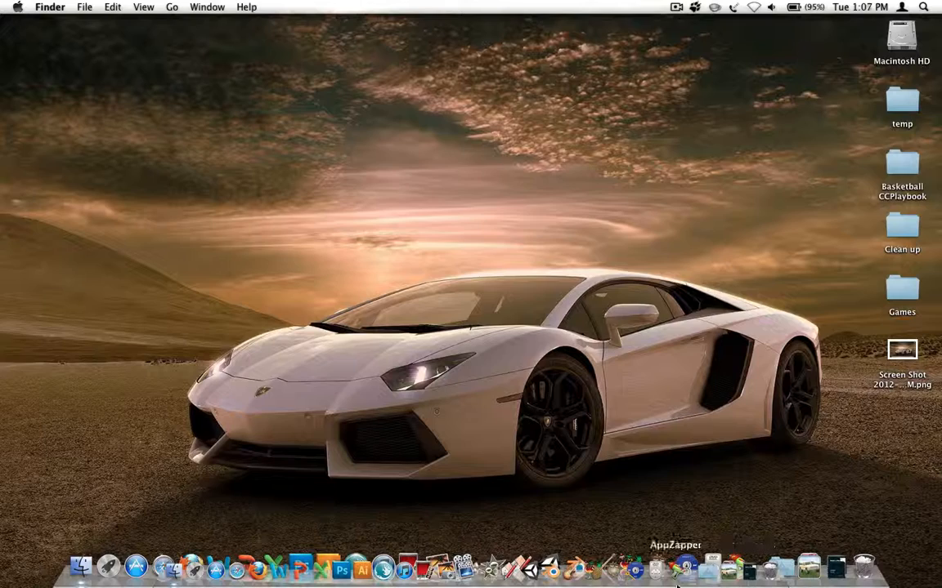
right_click(676, 564)
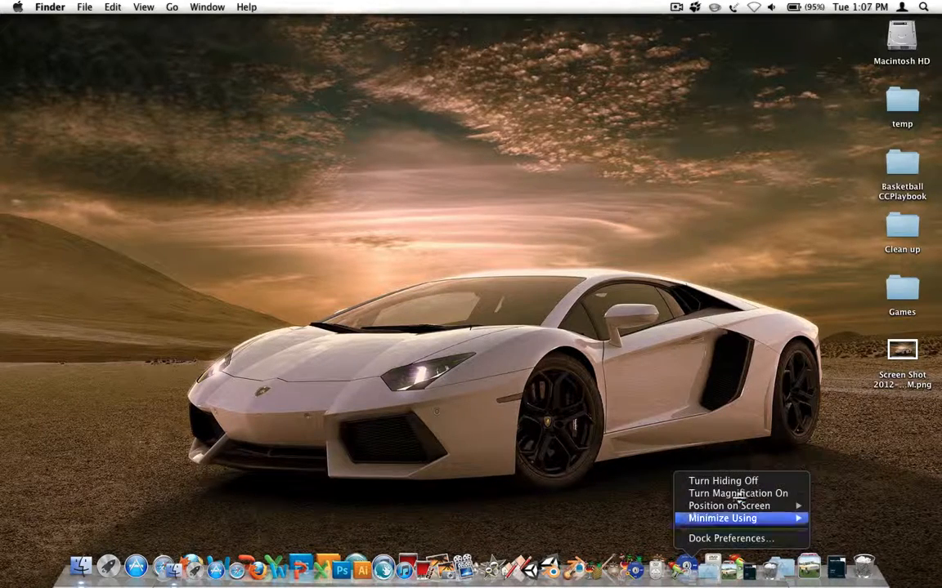
mouse_move(727, 505)
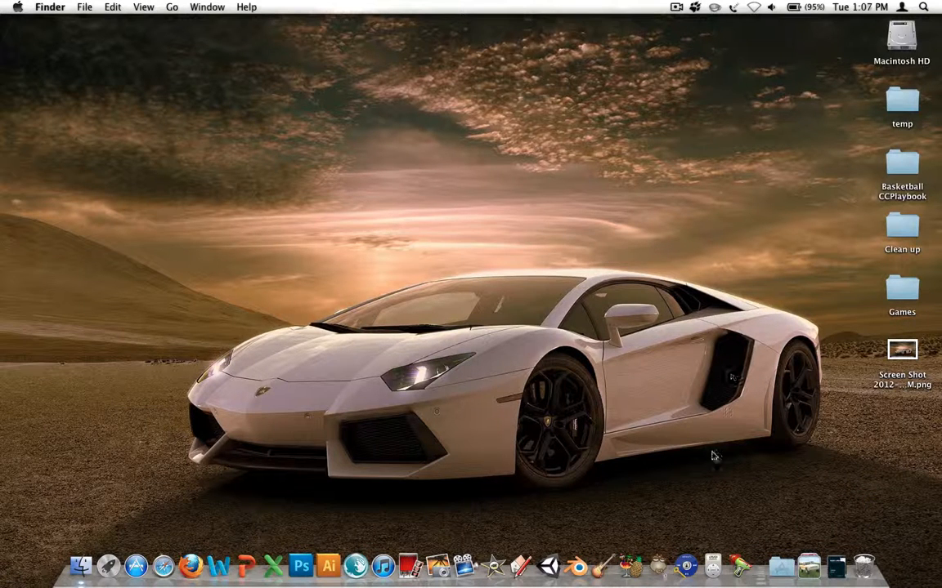
mouse_move(899, 39)
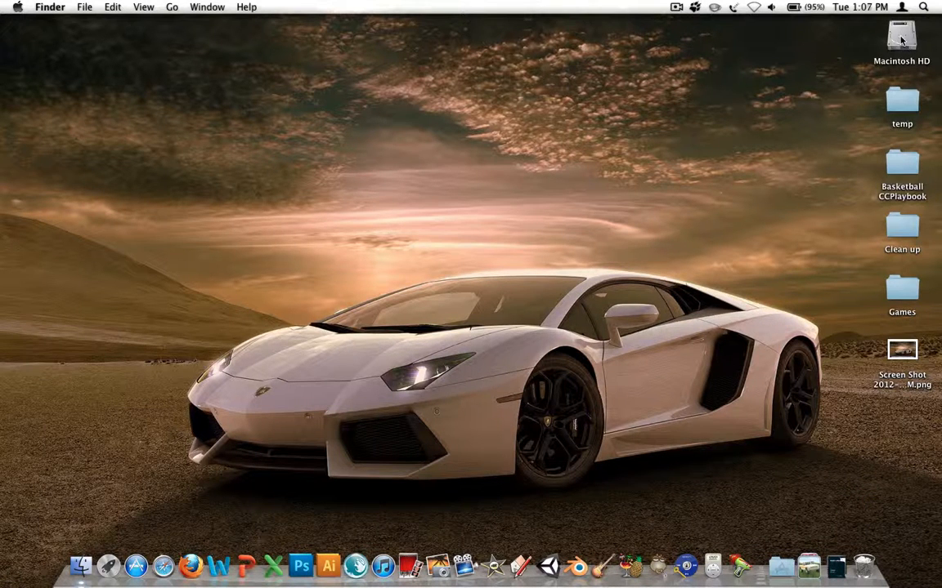
mouse_move(862, 230)
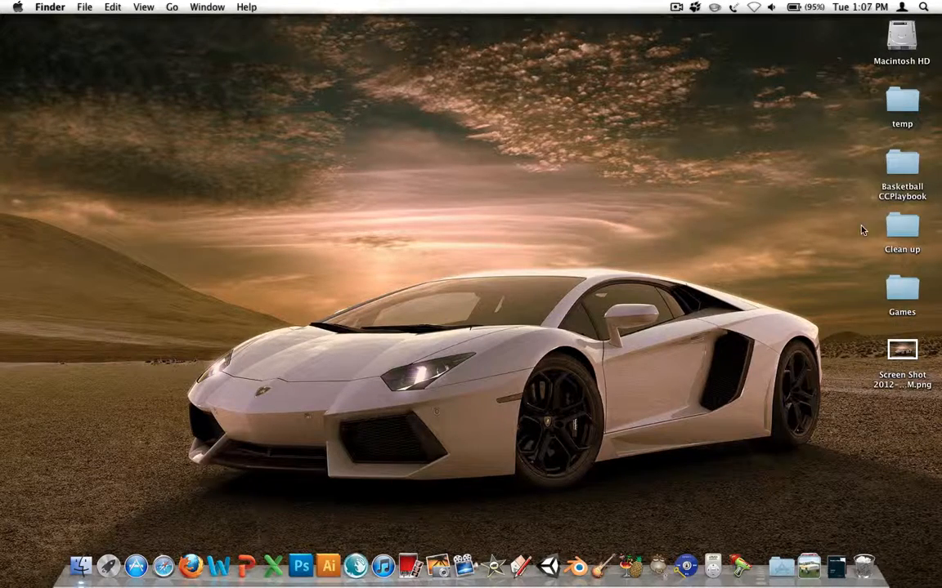
mouse_move(487, 551)
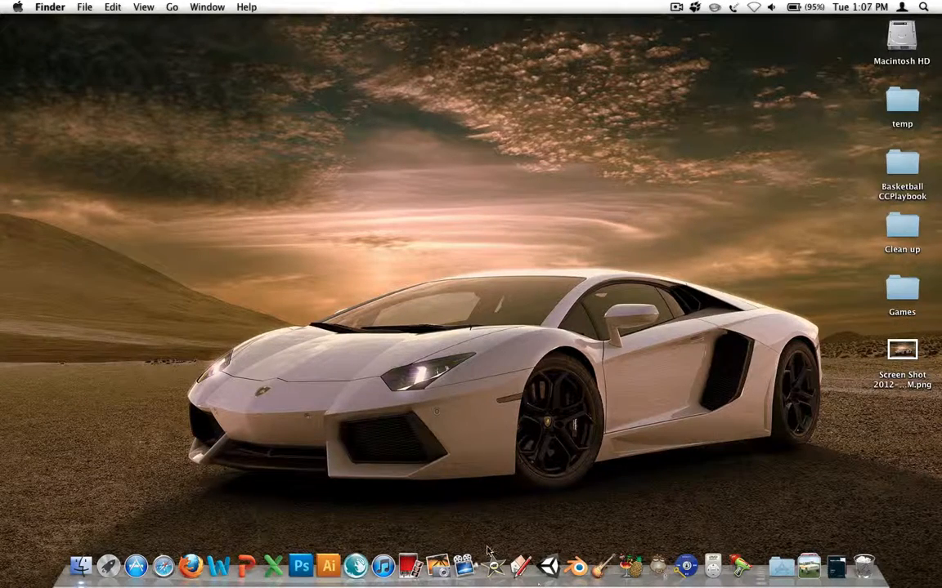
click(50, 6)
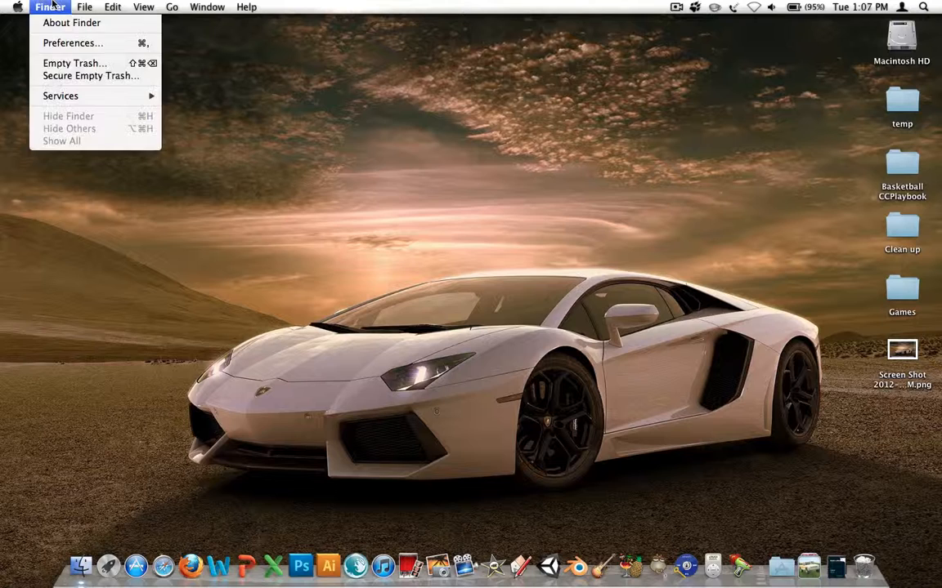
click(490, 327)
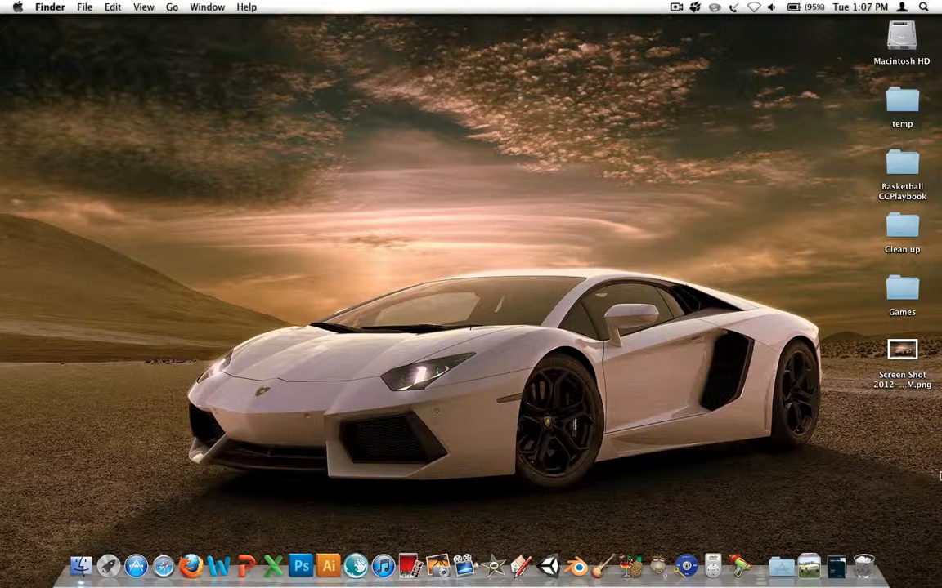
mouse_move(790, 253)
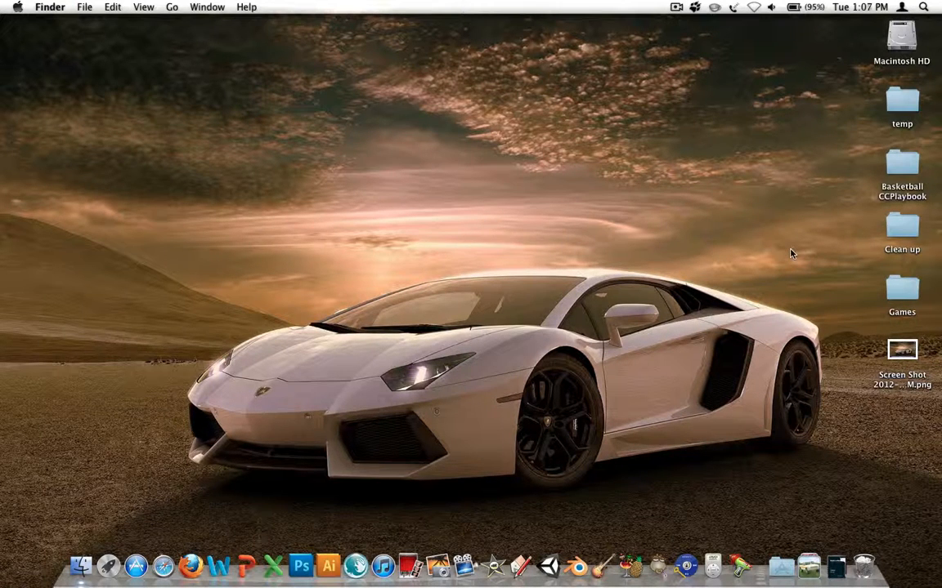
mouse_move(442, 243)
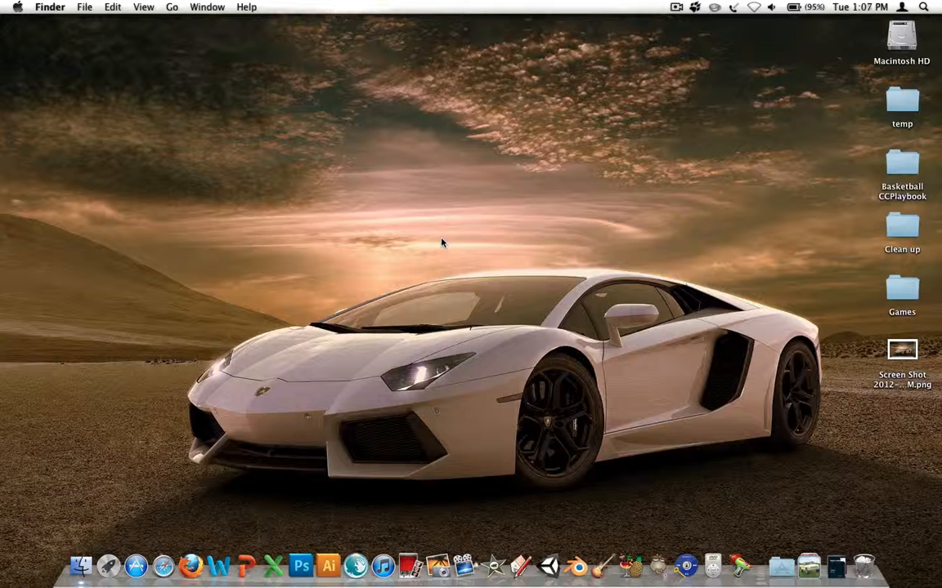